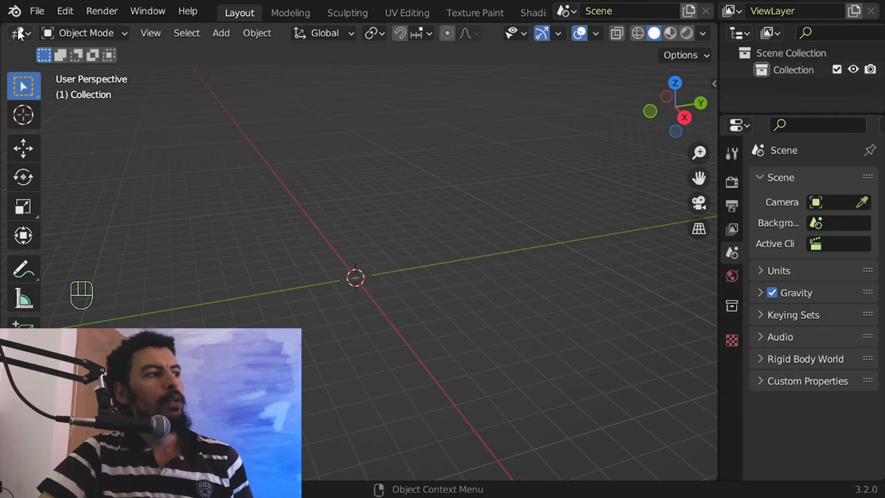
- Add a plane and switch rendering to Cycles with the Experimental feature set
key("shift+a")
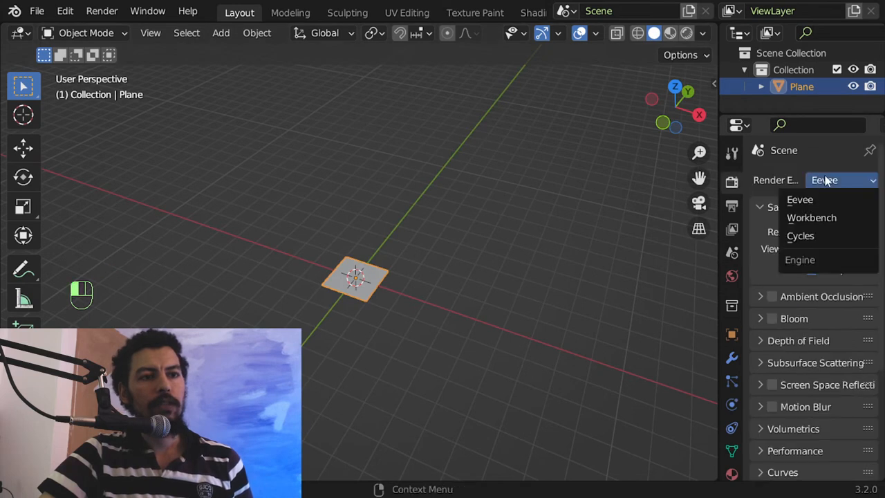
left_click(800, 235)
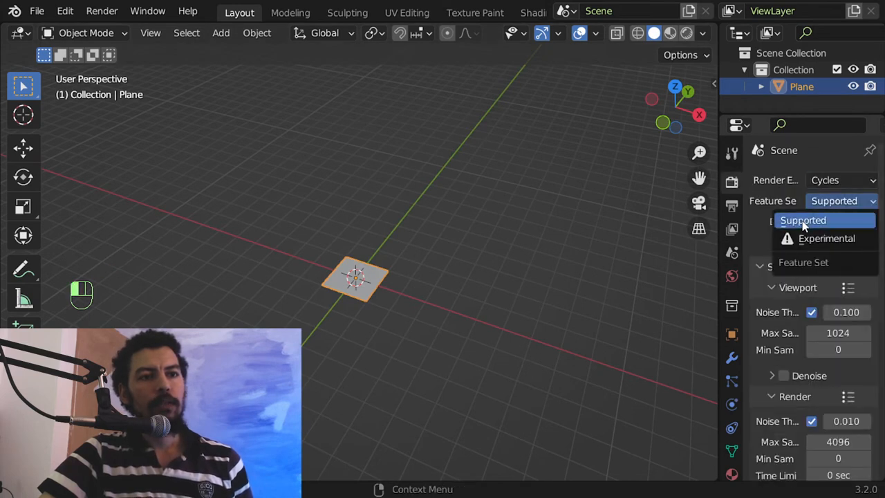
left_click(827, 238)
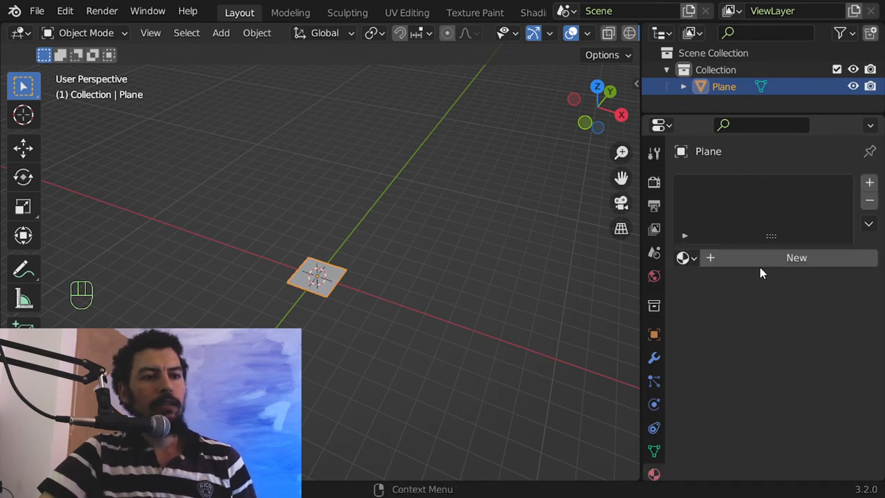
- Create a new material for the plane using Displacement and Bump for its surface
left_click(797, 257)
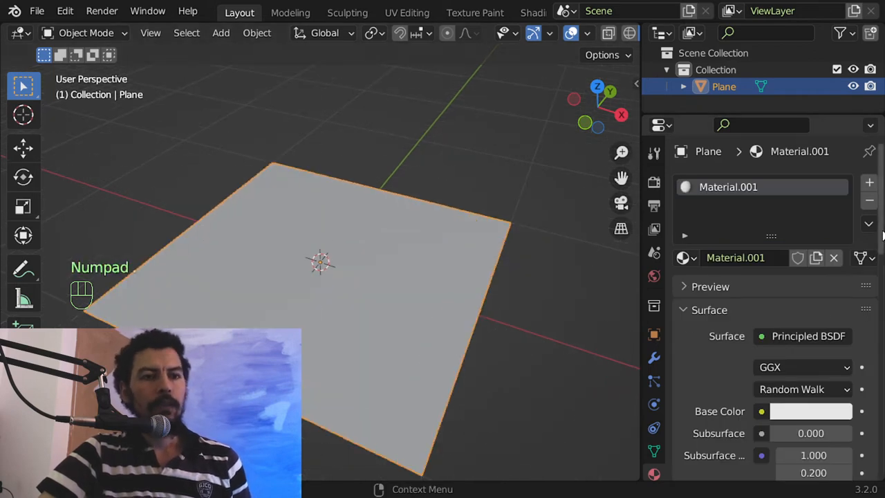
scroll("down", 3)
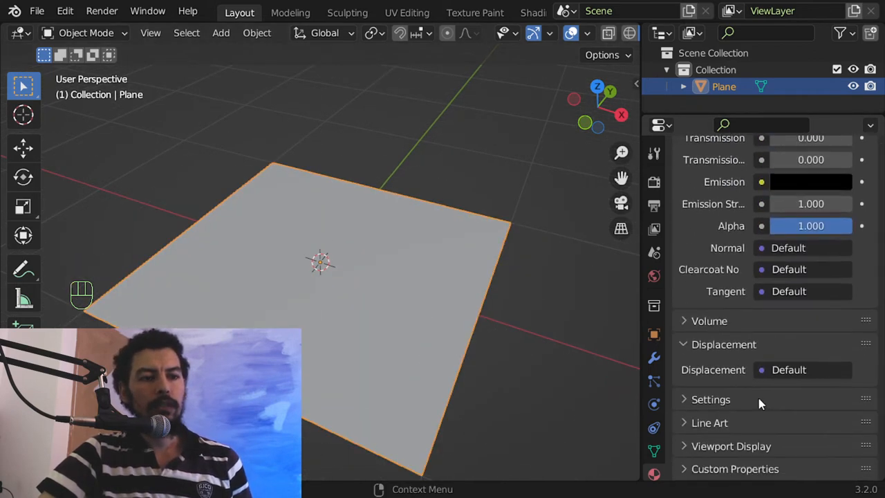
left_click(815, 349)
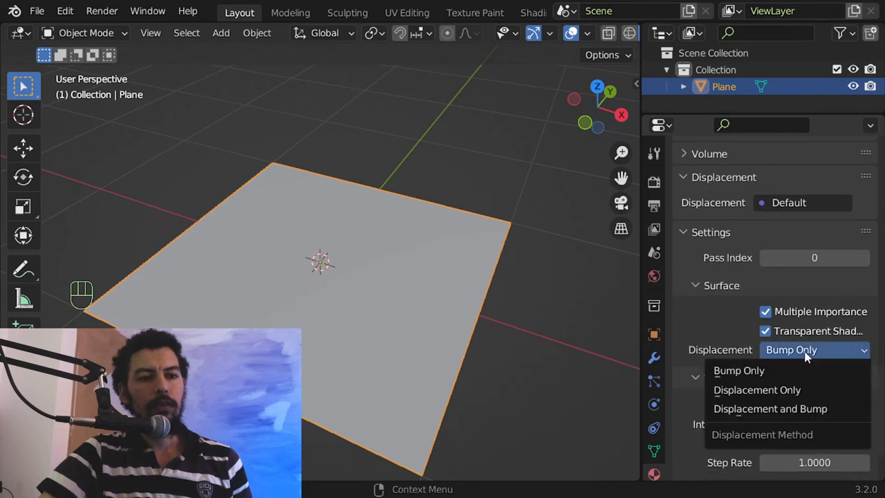
left_click(769, 408)
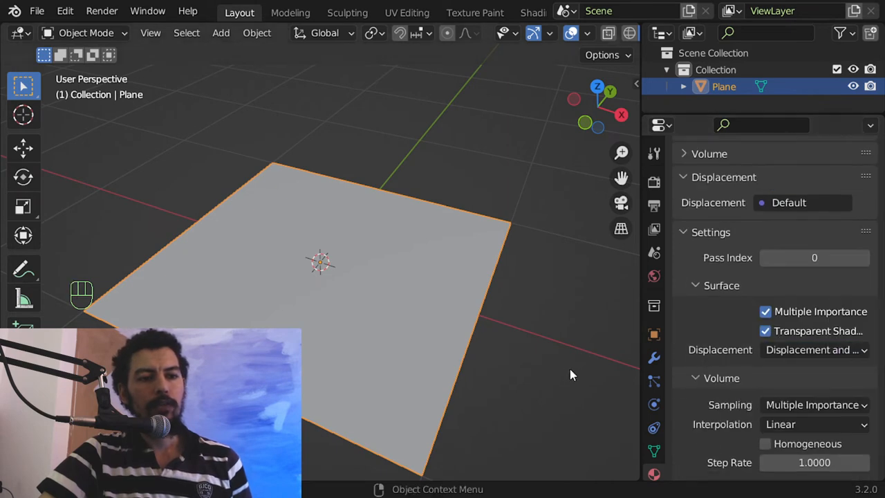
left_click(775, 182)
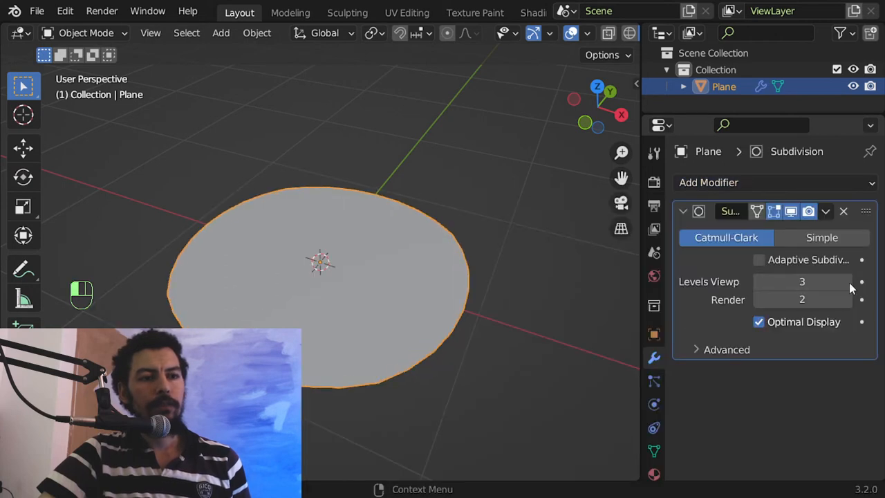
- Set the Subdivision Surface modifier to Simple with adaptive subdivision enabled
left_click(802, 299)
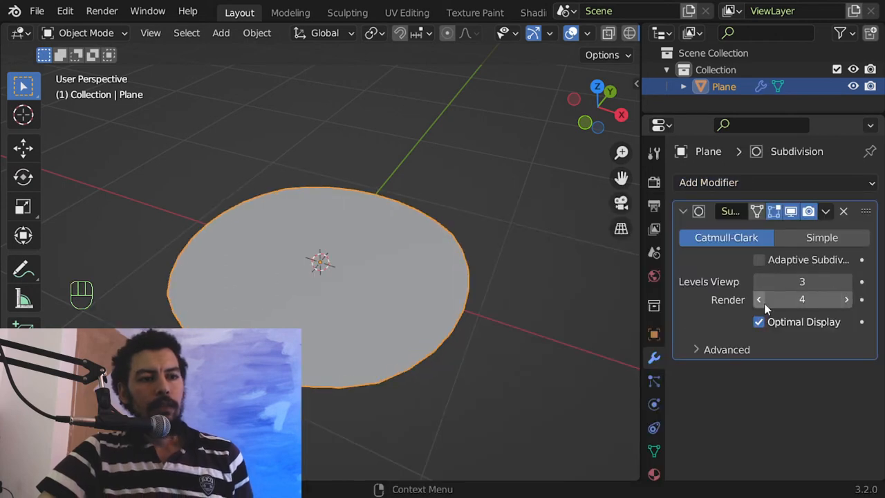
left_click(822, 238)
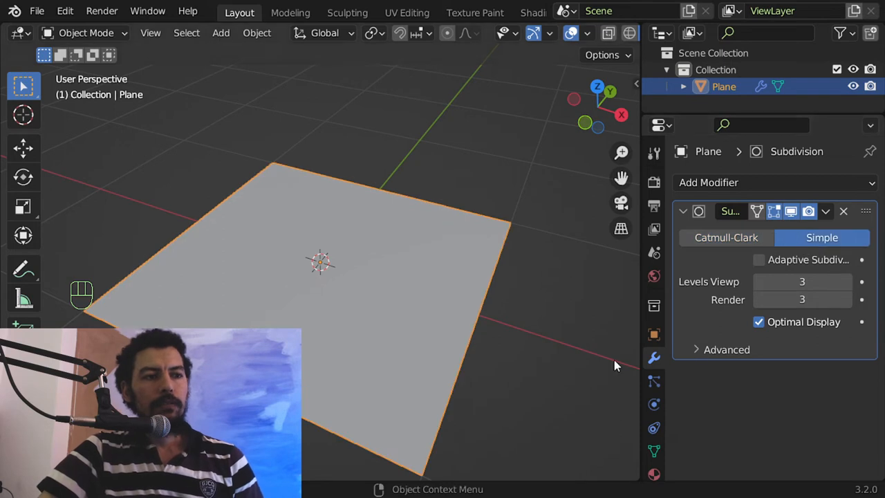
left_click(758, 260)
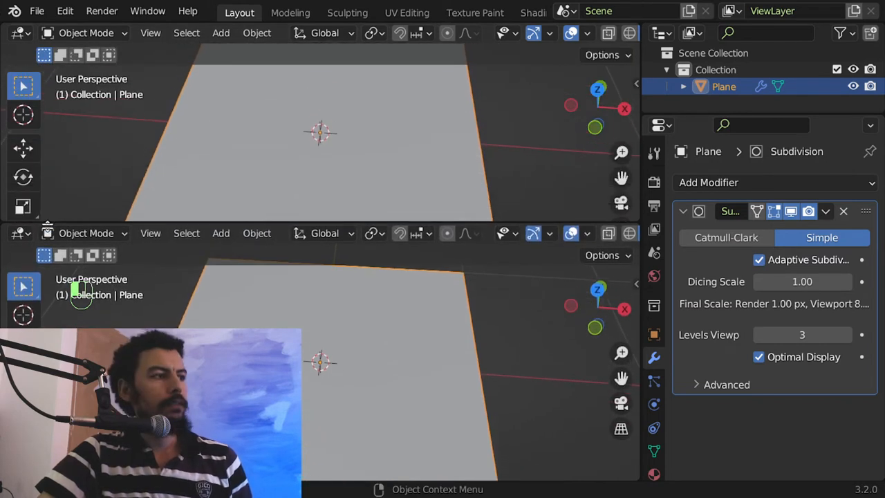
- Show the Shader Editor in the upper area and give the Principled BSDF an orange base colour
left_click(19, 34)
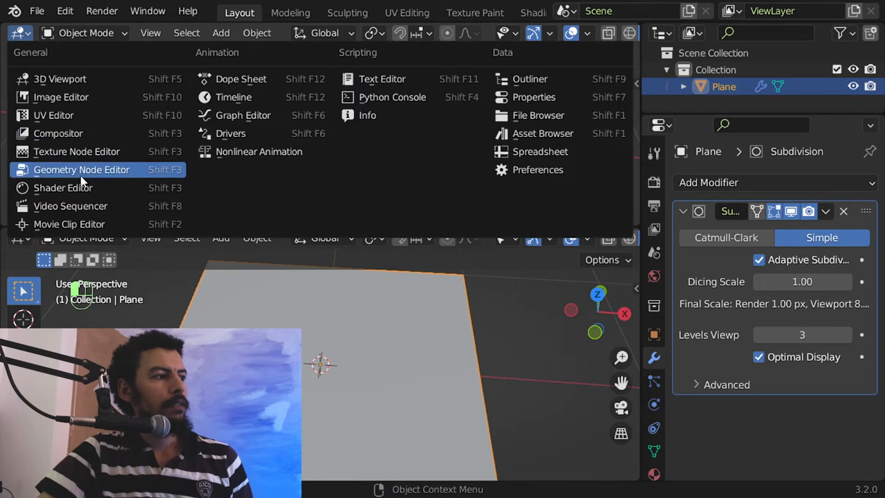
left_click(64, 188)
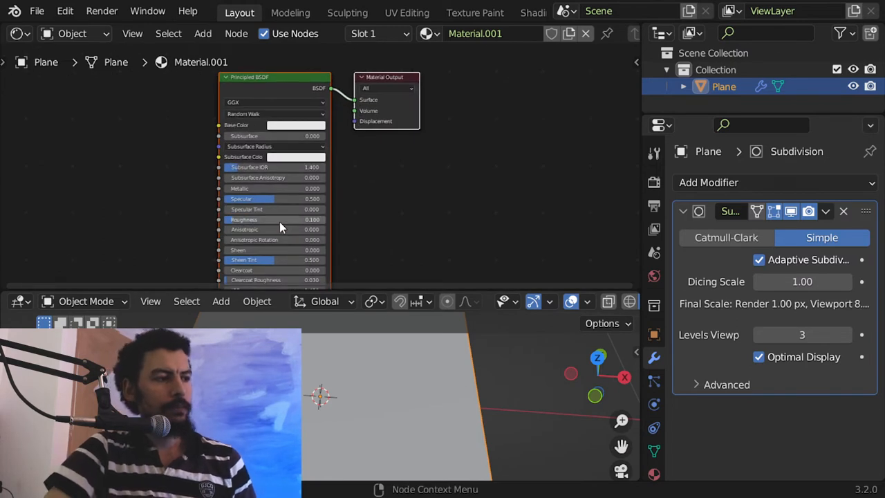
left_click(296, 124)
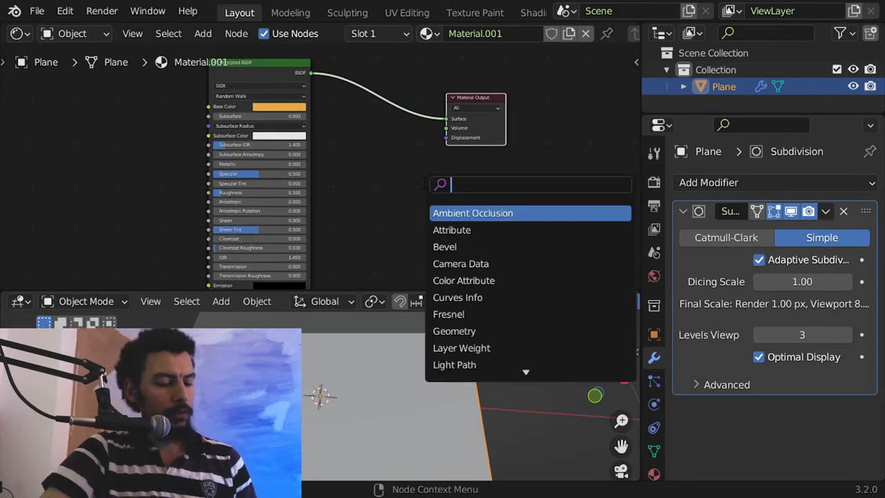
- Wire a Vector Displacement node into Material Output displacement and add a Combine RGB for its vector
type("vector")
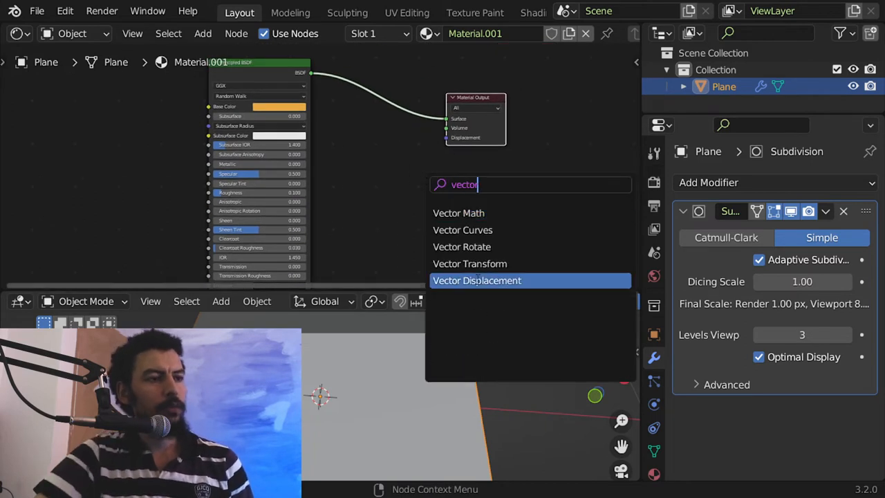
left_click(475, 280)
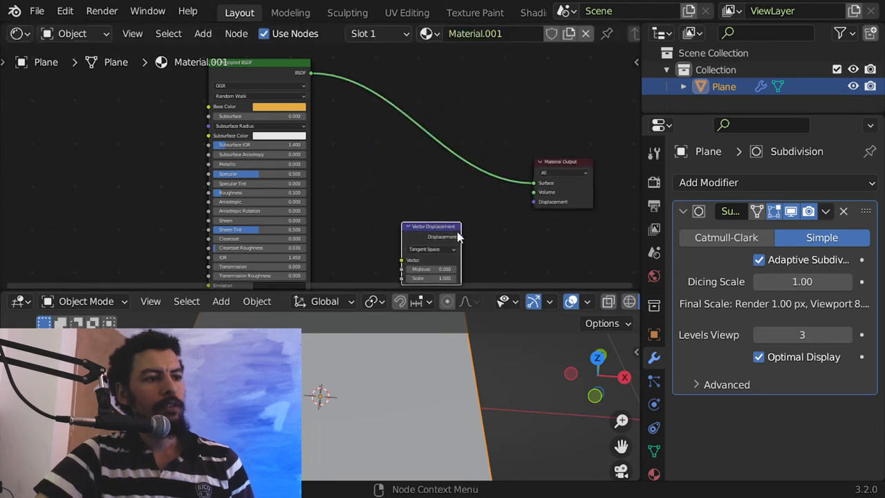
left_click_drag(462, 236, 533, 202)
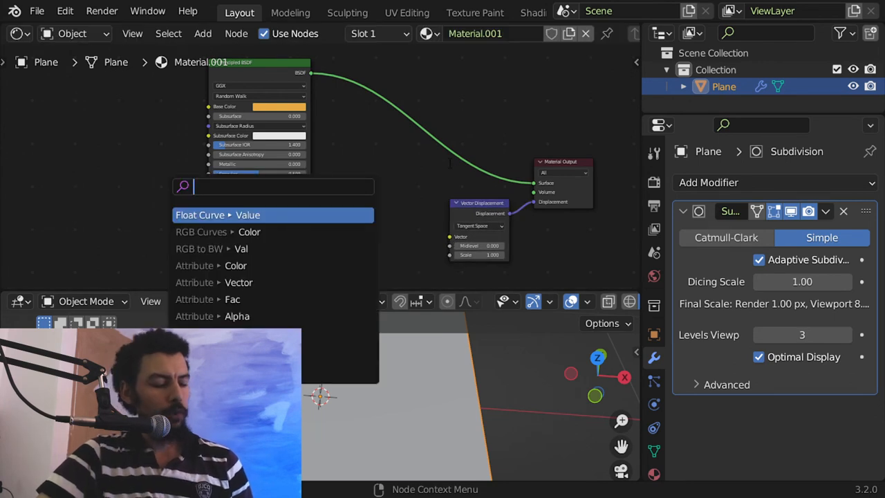
type("combin")
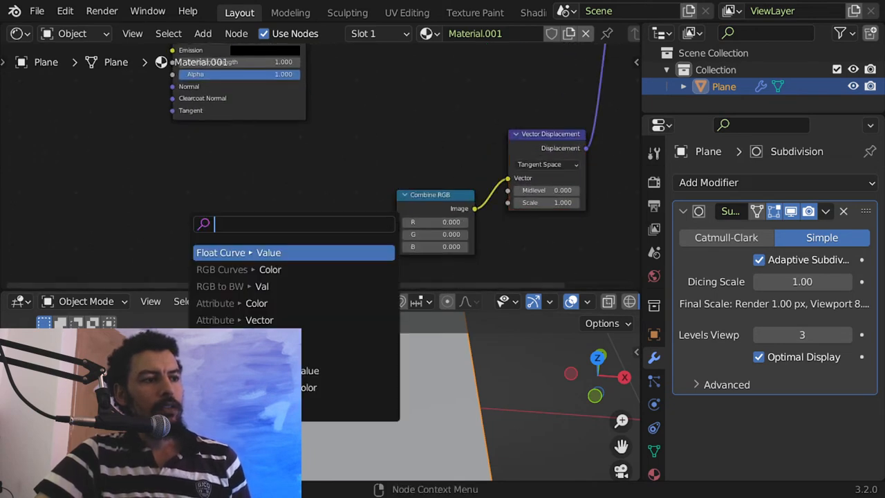
- Set Vector Displacement to World Space and add a Gradient Texture feeding Combine RGB's red channel
left_click(545, 165)
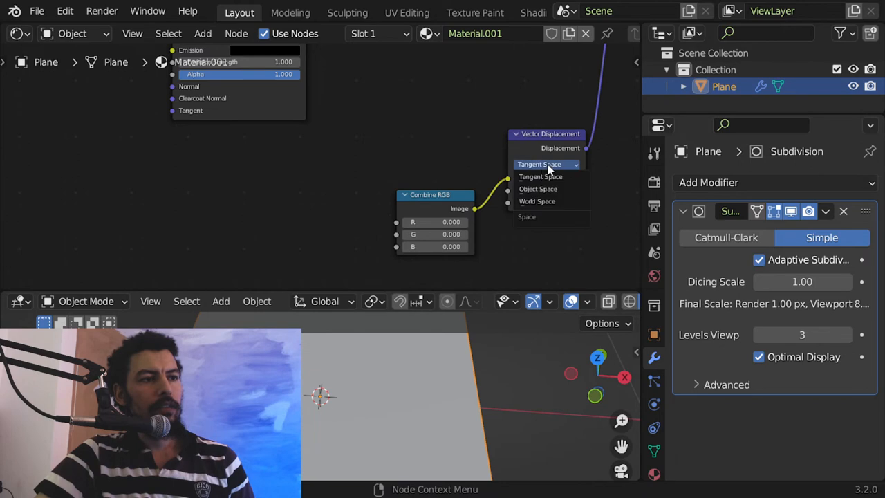
mouse_move(546, 202)
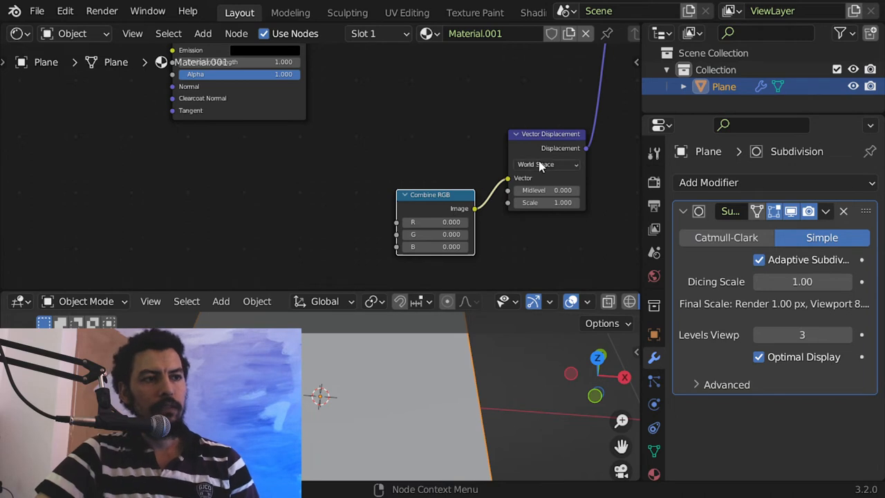
left_click(546, 163)
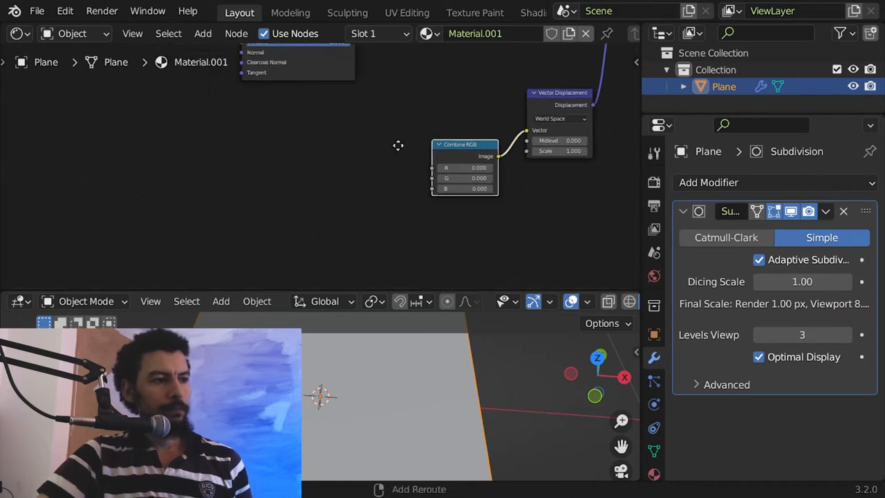
type("v")
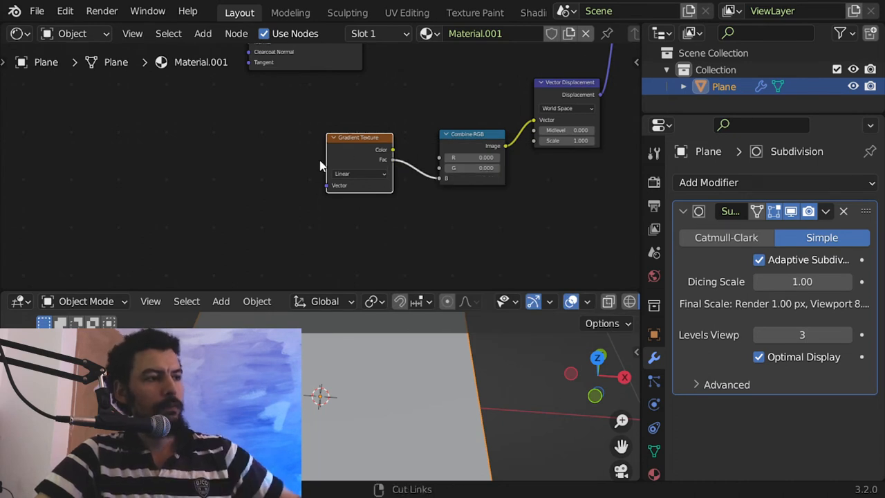
- Add a Texture Coordinate node left of the Gradient Texture
type("coc")
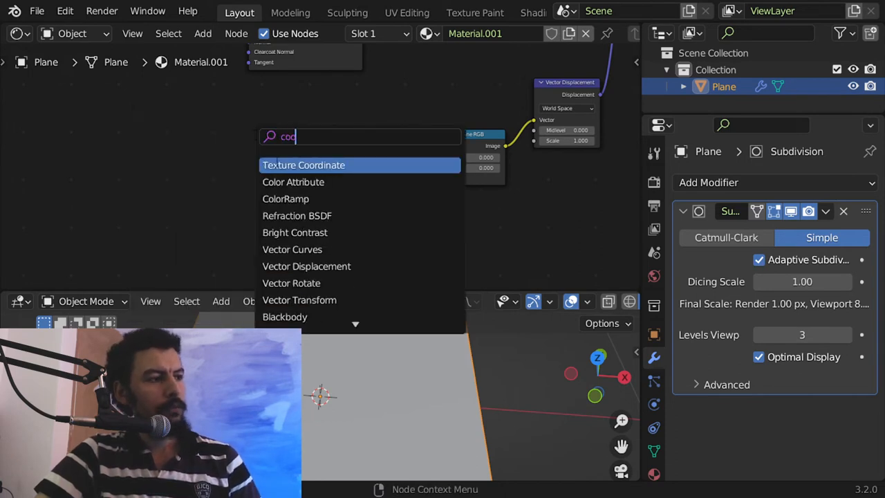
left_click(304, 164)
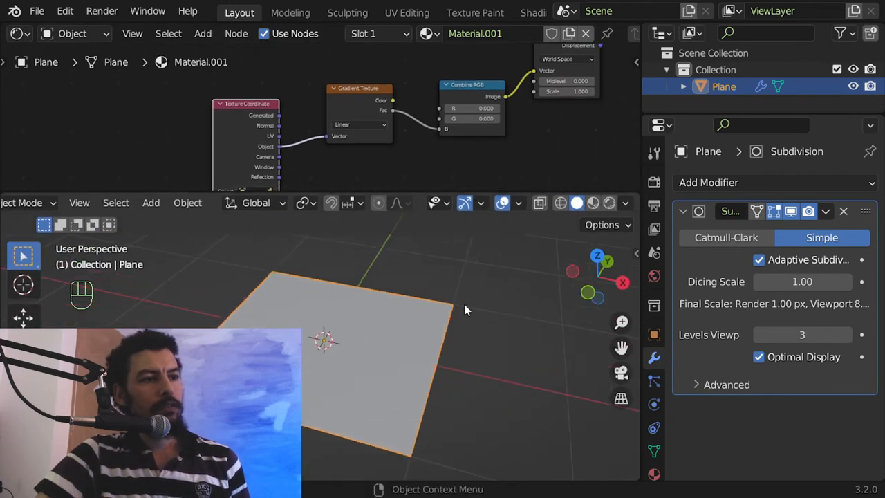
key("KP_1")
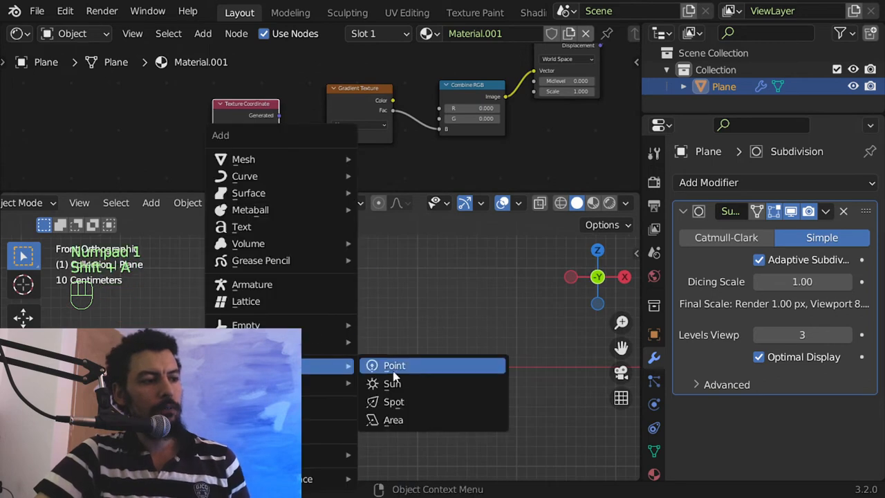
- Add a point light to the scene beside the plane
left_click(394, 365)
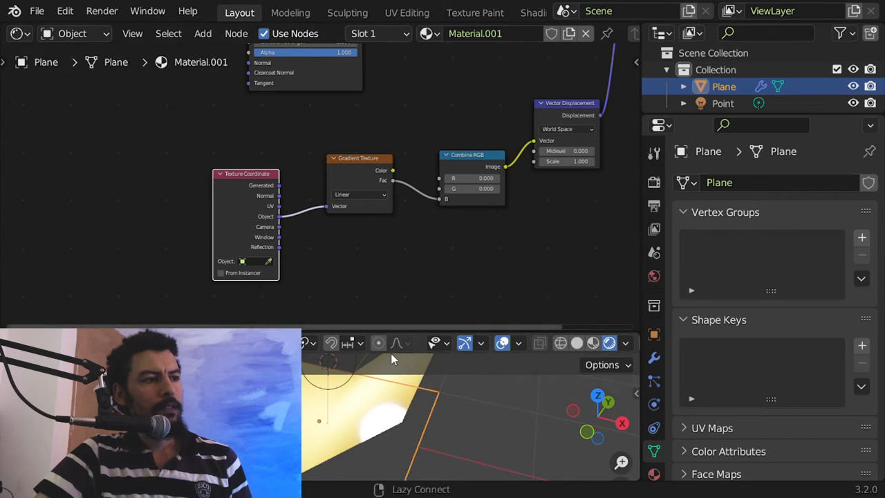
- Set the Gradient Texture type to Quadratic Sphere
left_click(358, 193)
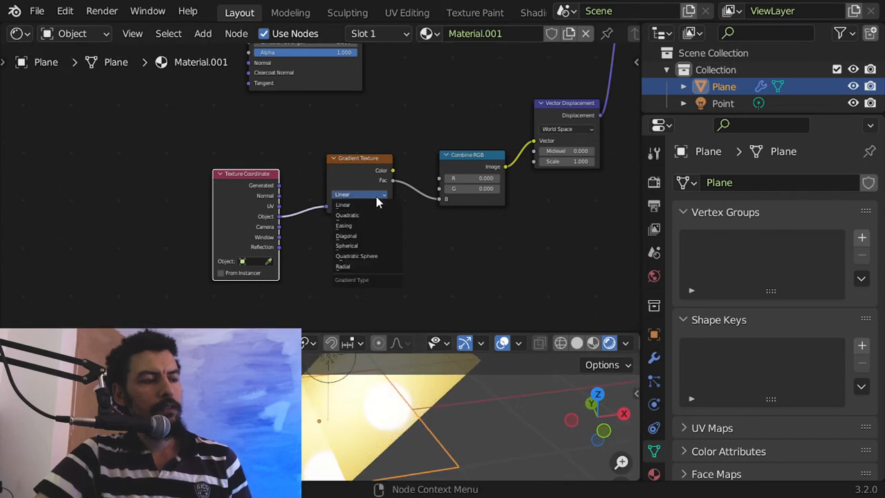
left_click(357, 256)
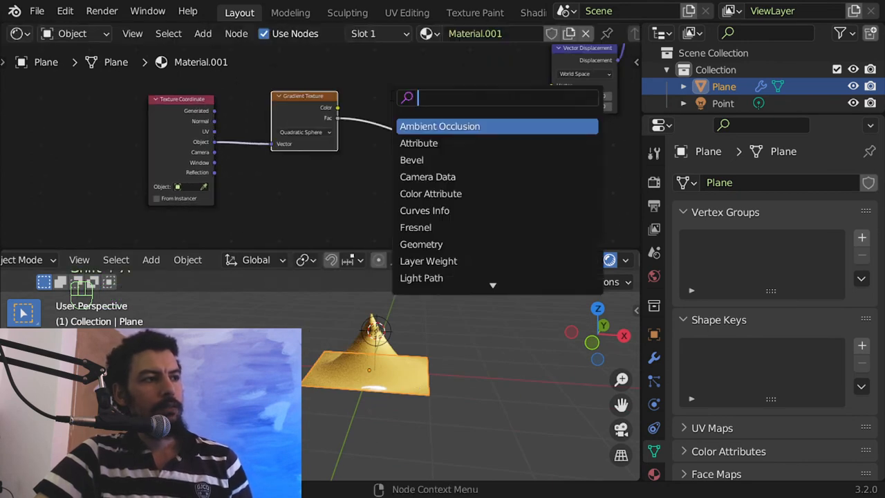
- Insert a Math node set to Multiply by 0.700 between the gradient and Combine RGB
type("me")
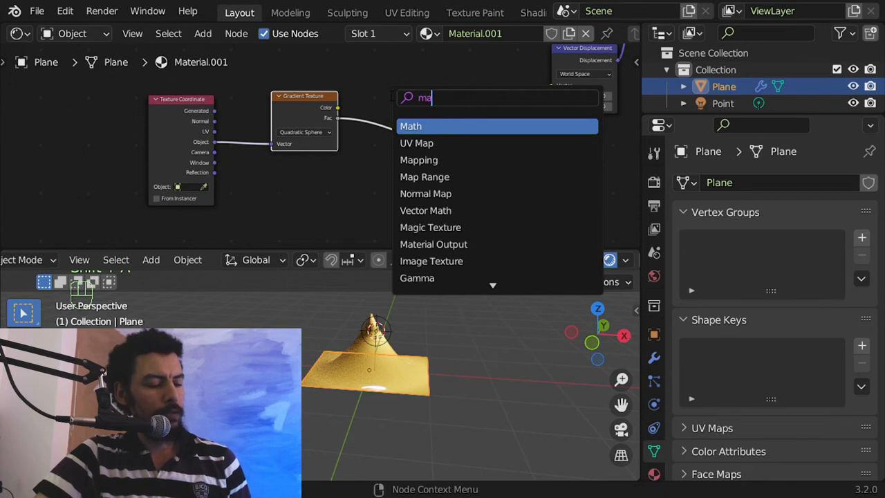
left_click(411, 126)
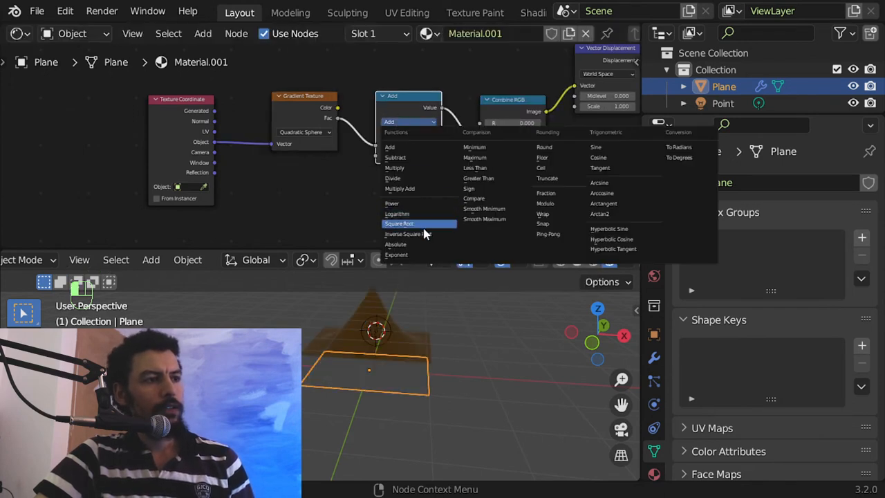
left_click(394, 167)
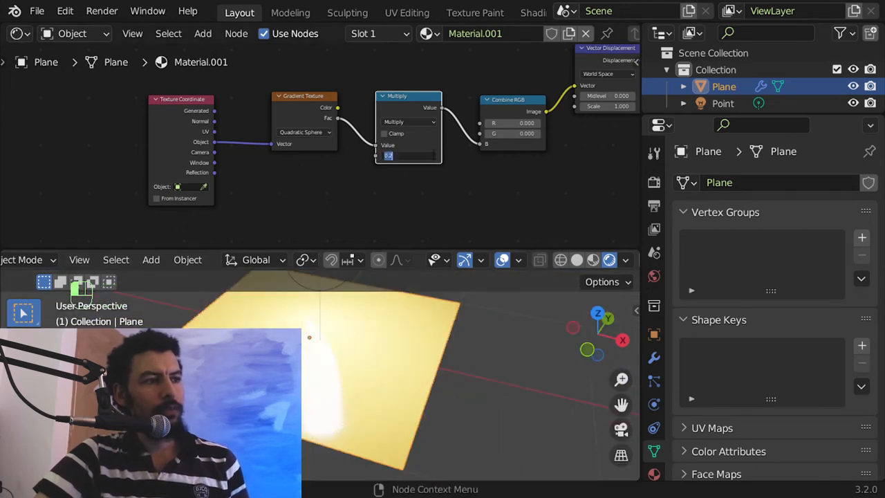
type("0.700")
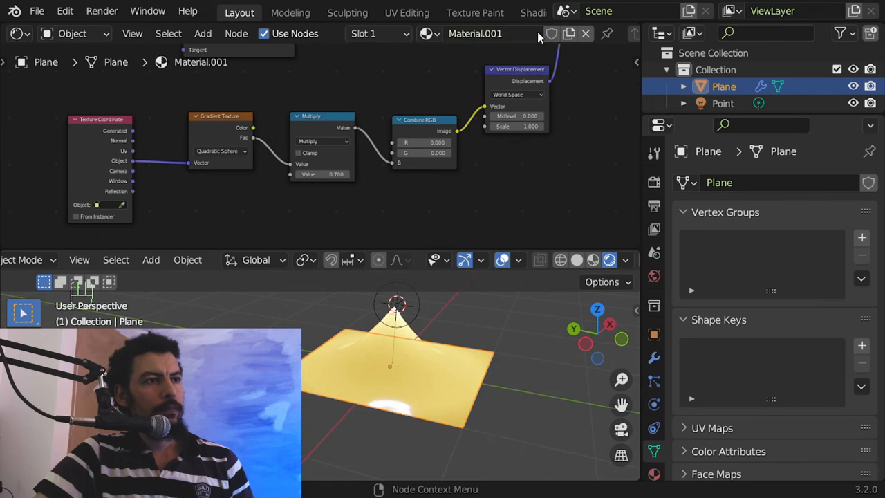
- Rename the plane's material to first_world in the node editor header
double_click(491, 34)
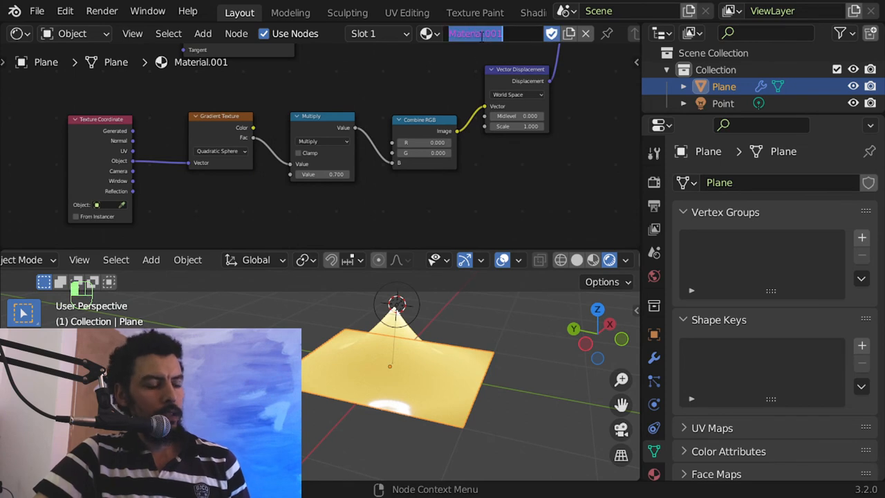
type("first_world")
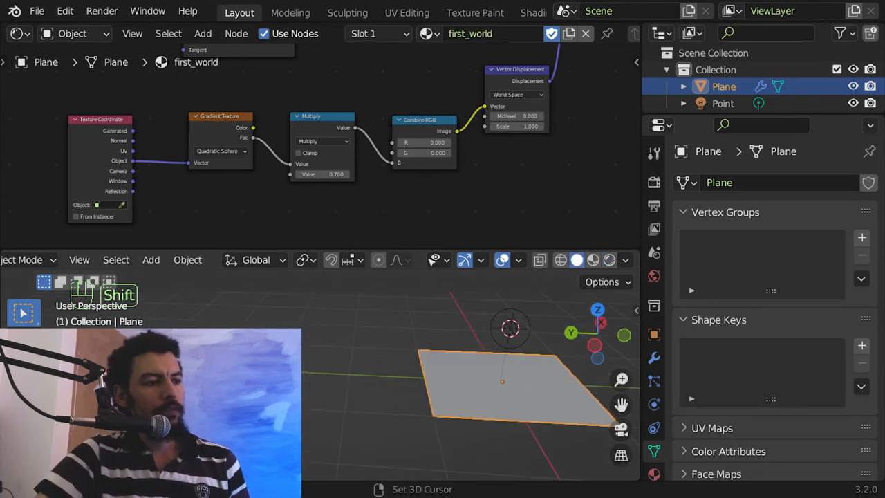
- Add a UV sphere and give it Simple adaptive subdivision with the first_world.001 material copy
left_click(188, 159)
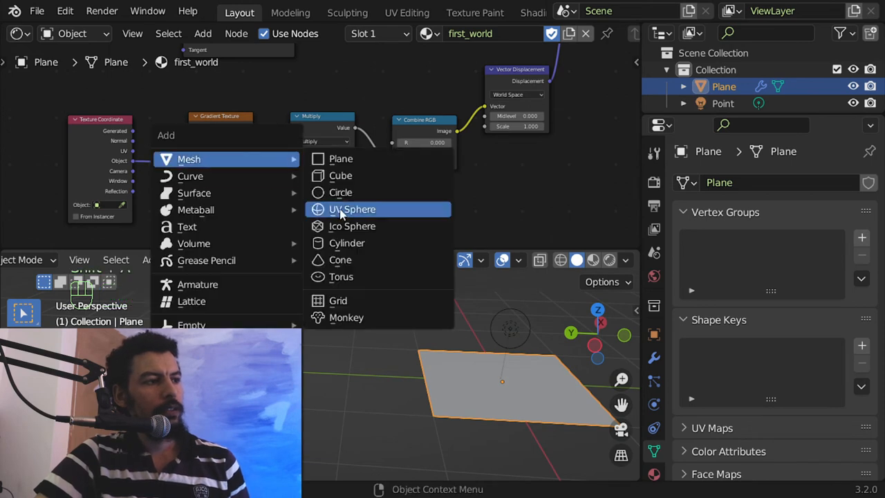
left_click(351, 209)
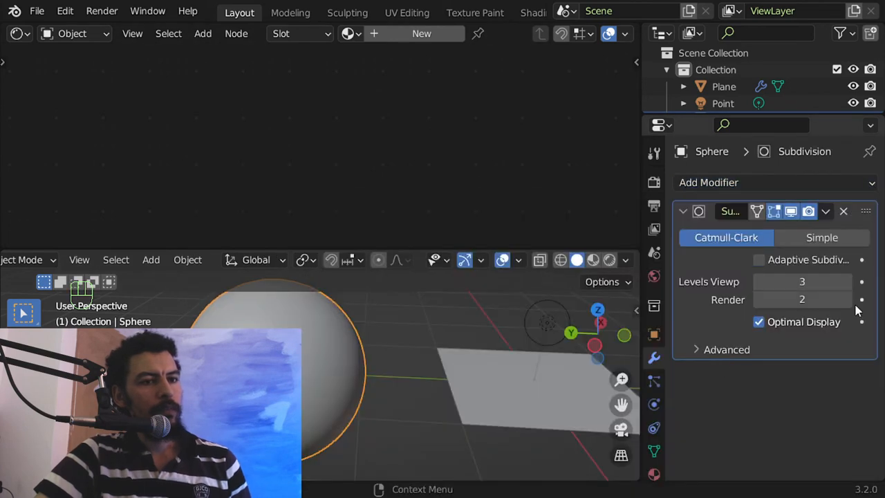
left_click(822, 238)
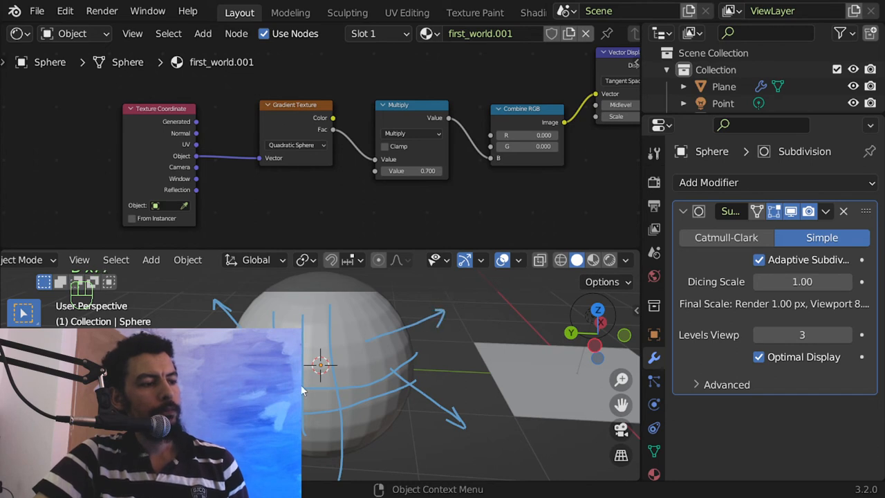
mouse_move(379, 390)
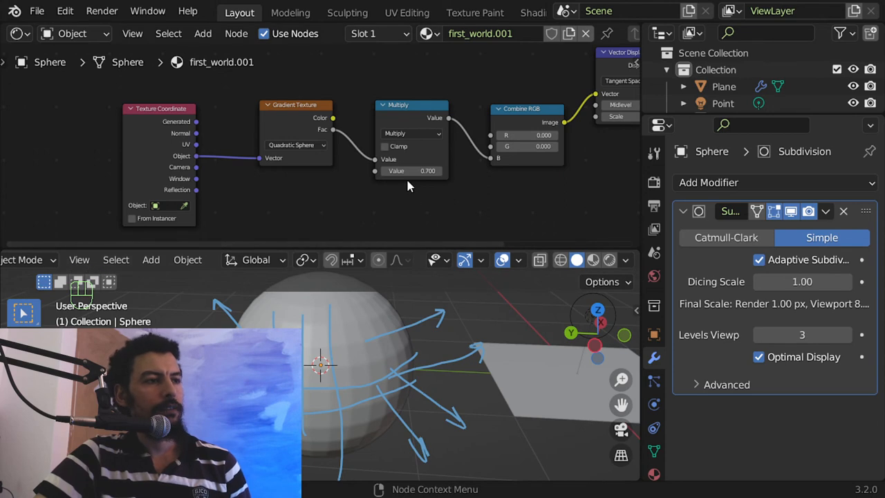
mouse_move(491, 141)
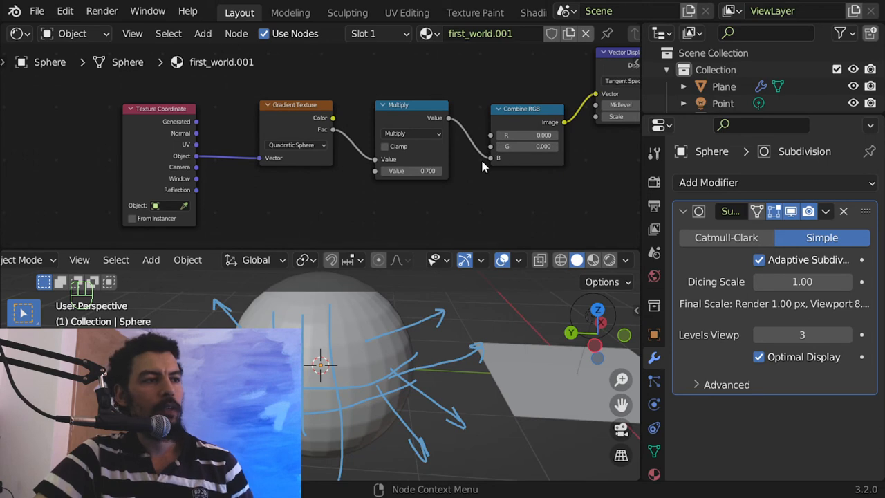
mouse_move(279, 116)
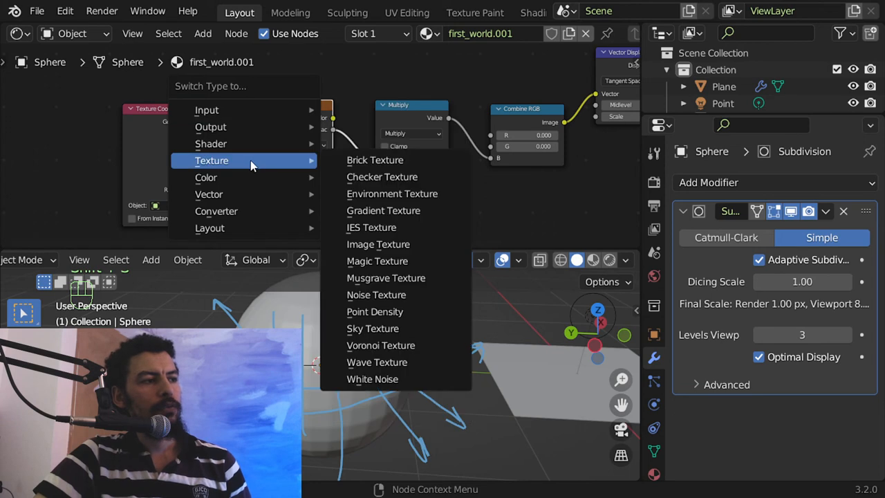
mouse_move(372, 329)
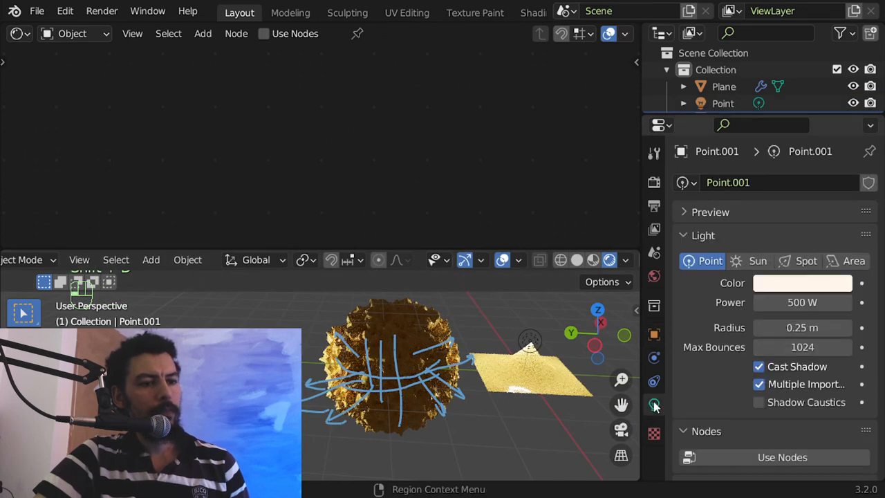
- Select the sphere so its noise-texture node tree shows in the Shader Editor
left_click(802, 283)
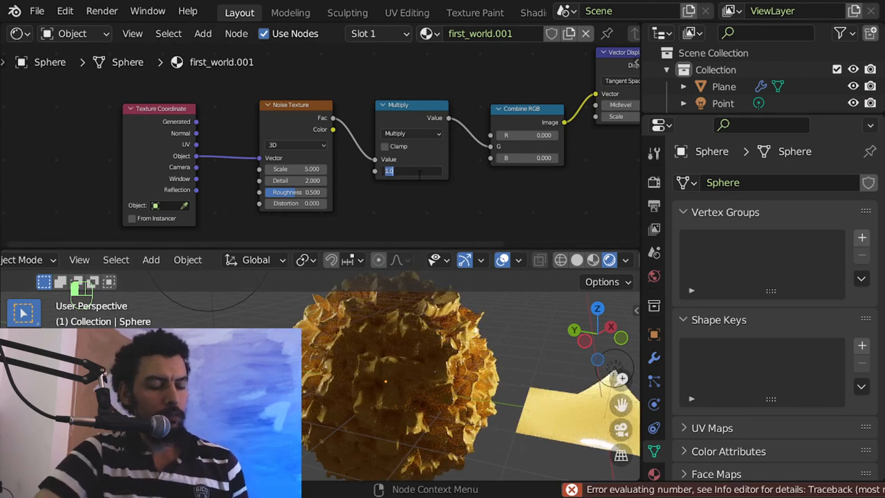
- Set the noise texture to detail 15 and scale 10 with a multiply factor of about 0.3
type("0.2200")
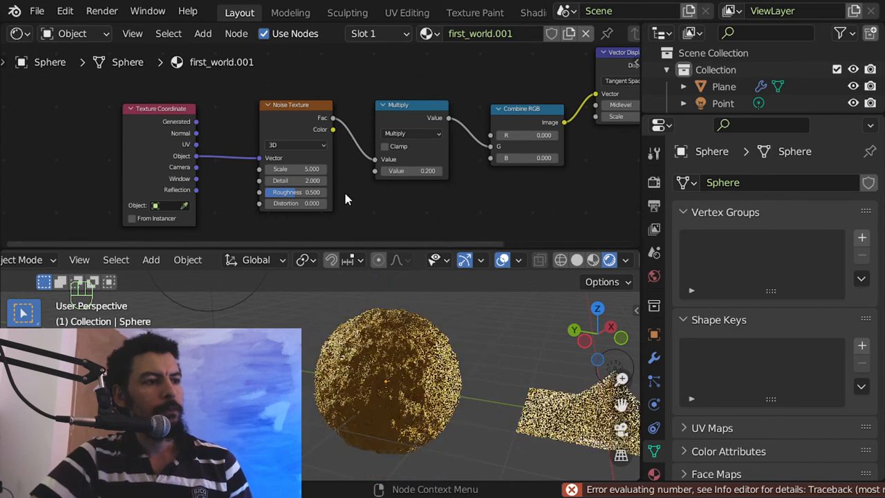
double_click(296, 180)
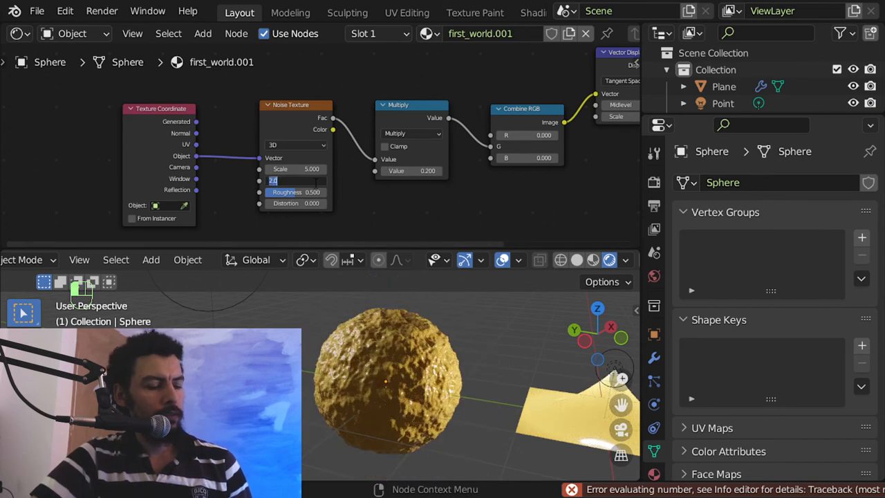
type("15")
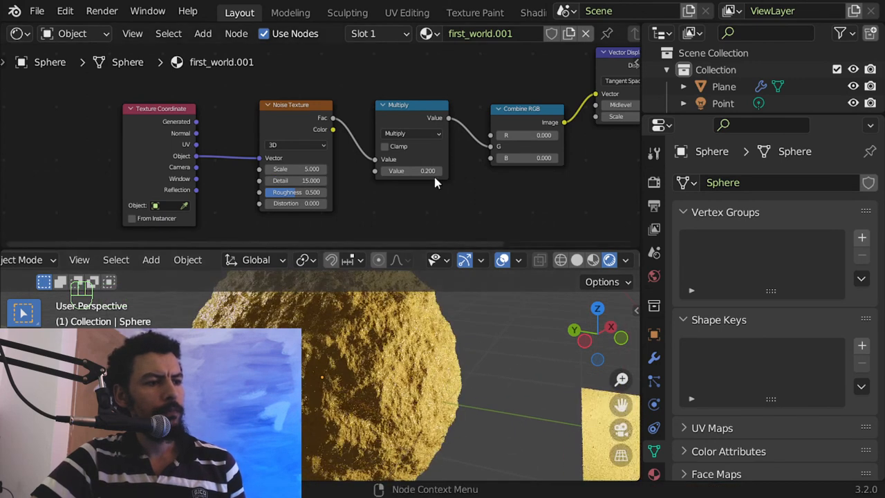
left_click(413, 171)
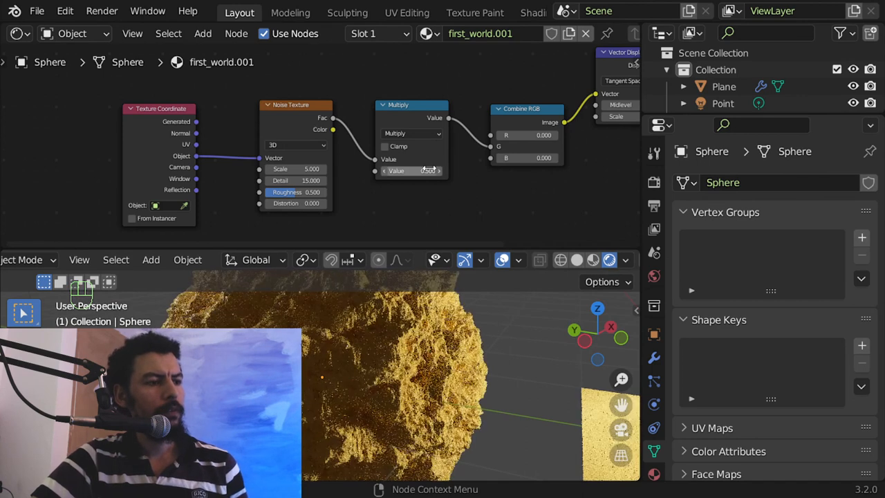
mouse_move(412, 172)
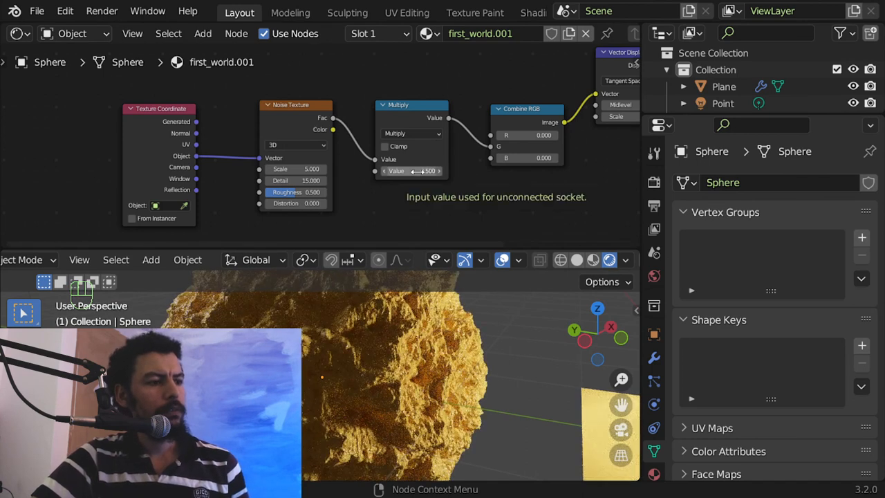
left_click(411, 172)
type("0.300")
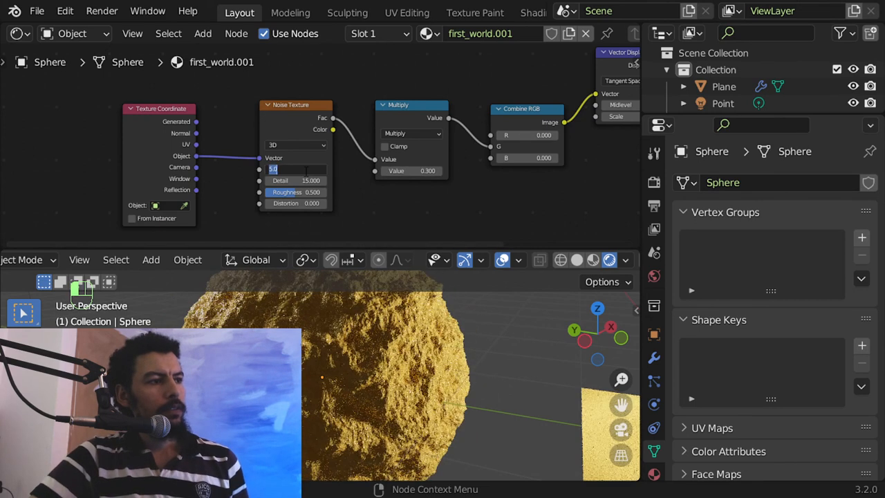
type("10")
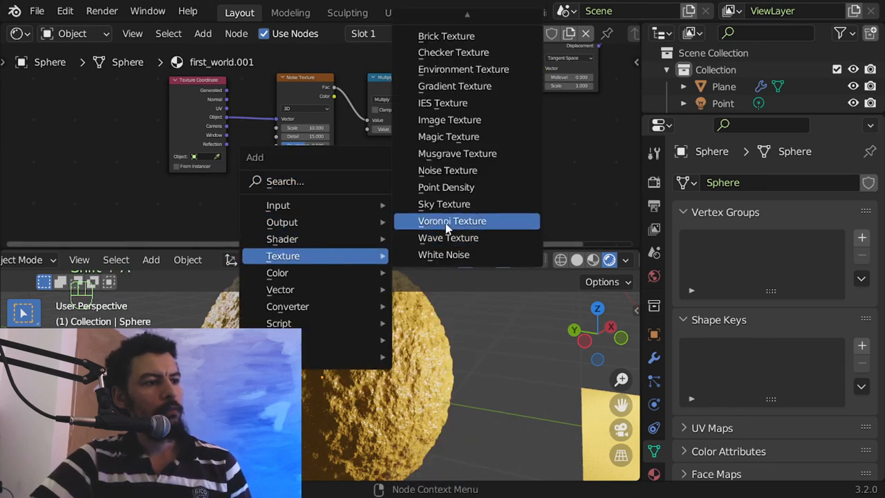
mouse_move(449, 119)
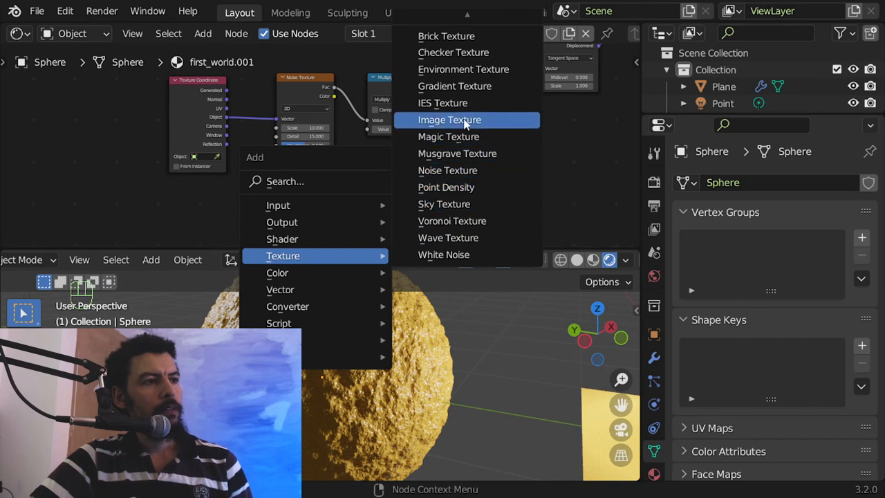
mouse_move(449, 238)
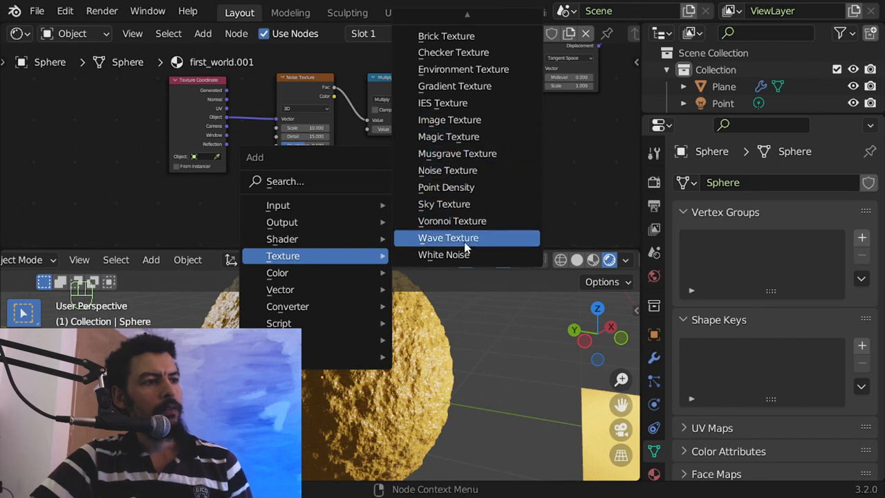
- Add a Wave Texture node below the Noise Texture in the sphere's material
left_click(449, 238)
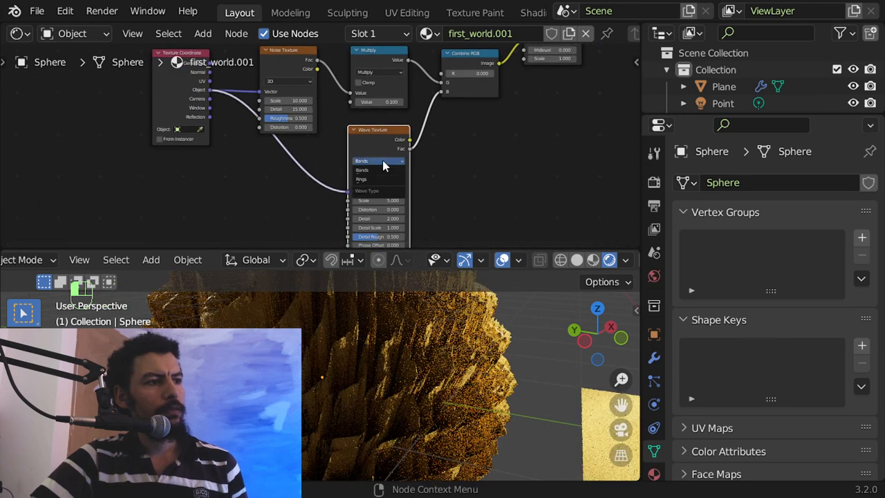
- Set the Wave Texture to Rings and link it through a second Multiply into Combine RGB's G channel
left_click(378, 171)
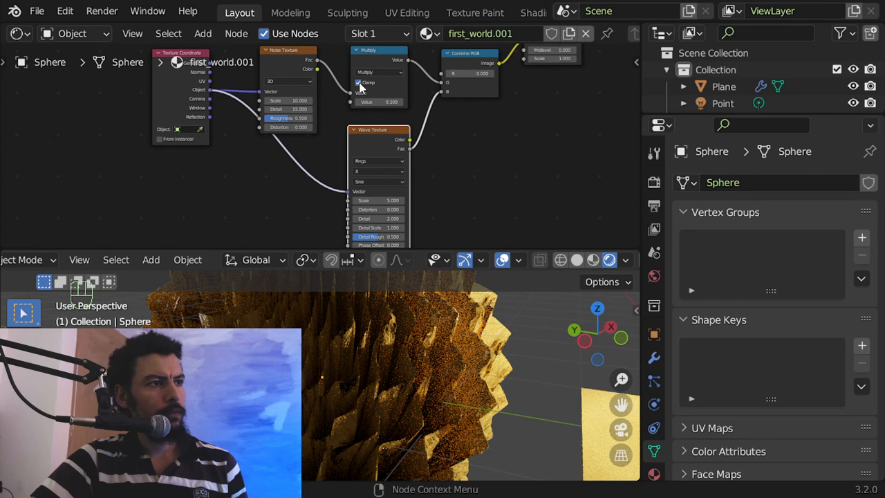
left_click_drag(379, 50, 440, 125)
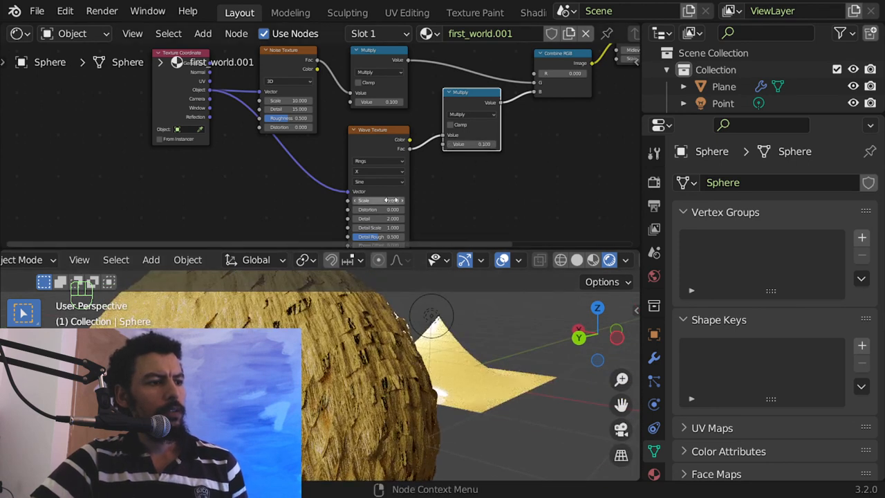
left_click(374, 201)
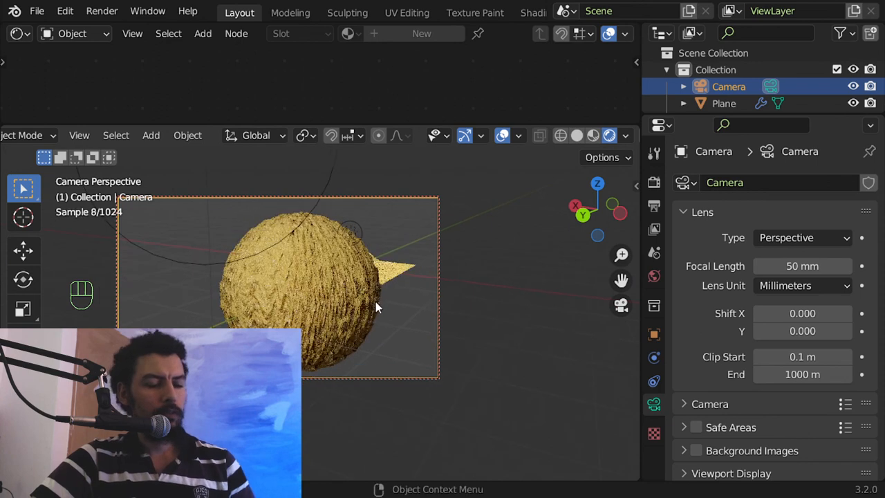
- Render the final Cycles image from the camera with F12
key("F12")
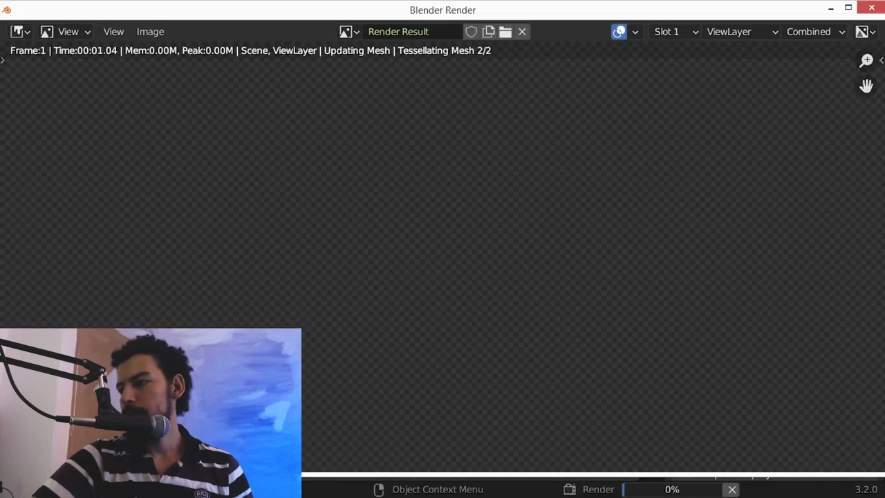